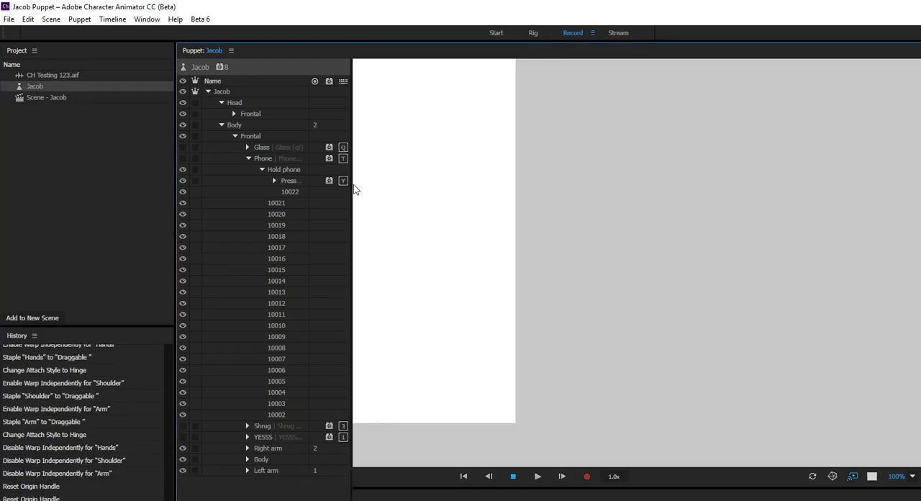
Show Jacob's rig hierarchy, toggling Body and Left arm, with the Phone group folded away
{"action": "left_click", "coordinate": [532, 32]}
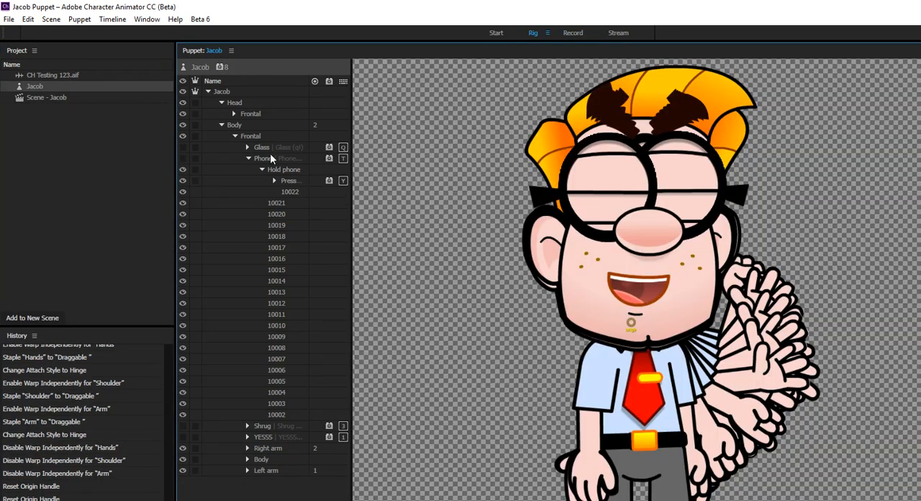
{"action": "left_click", "coordinate": [221, 123]}
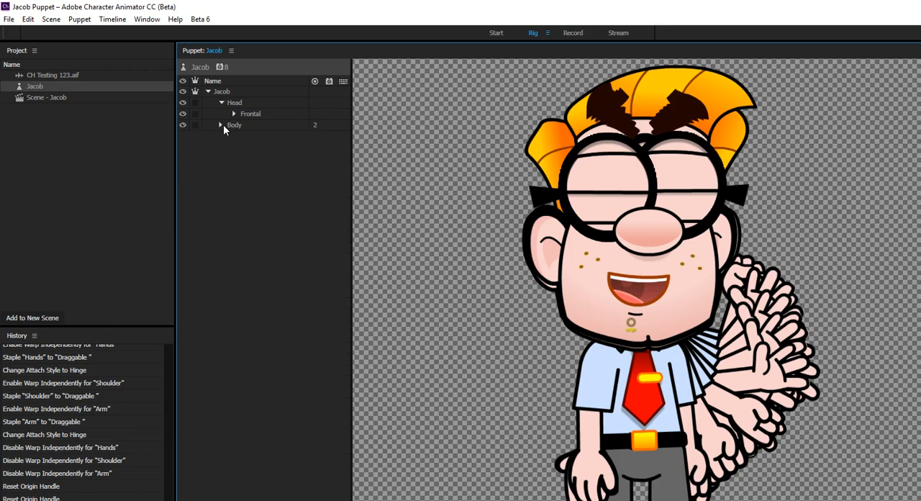
{"action": "left_click", "coordinate": [220, 124]}
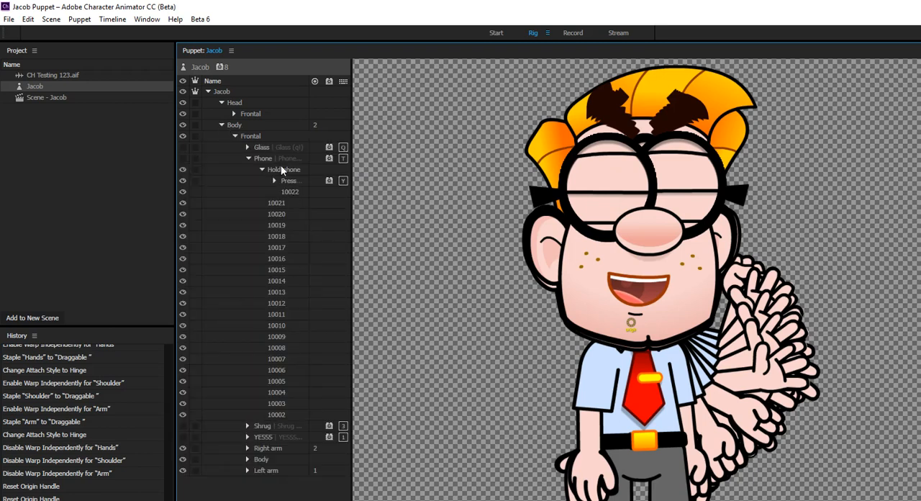
{"action": "left_click", "coordinate": [262, 170]}
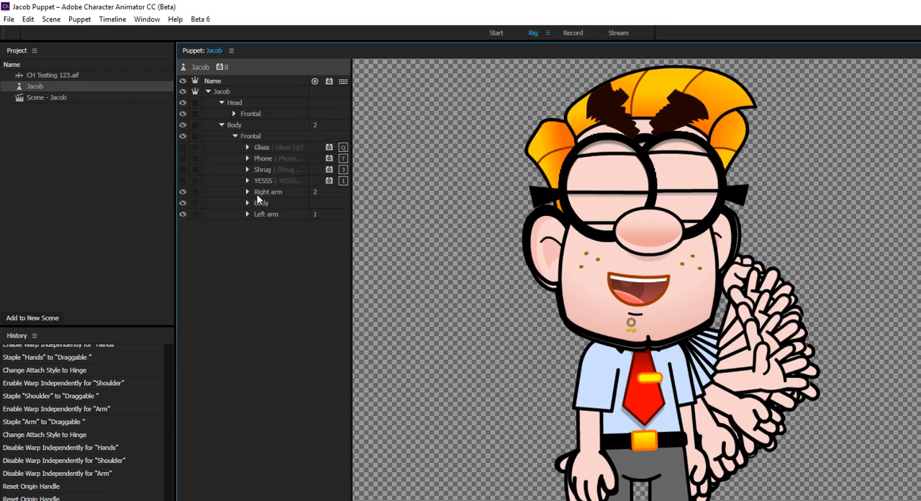
{"action": "left_click", "coordinate": [247, 213]}
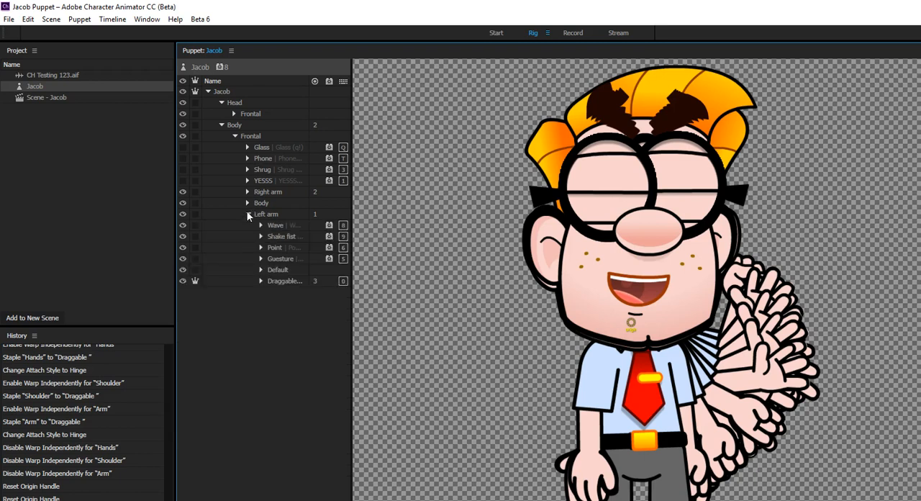
{"action": "left_click", "coordinate": [248, 213]}
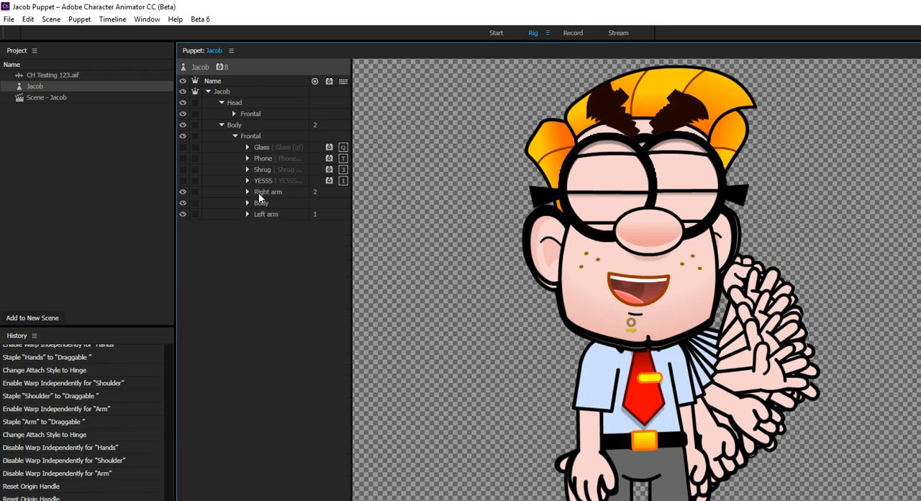
{"action": "mouse_move", "coordinate": [280, 146]}
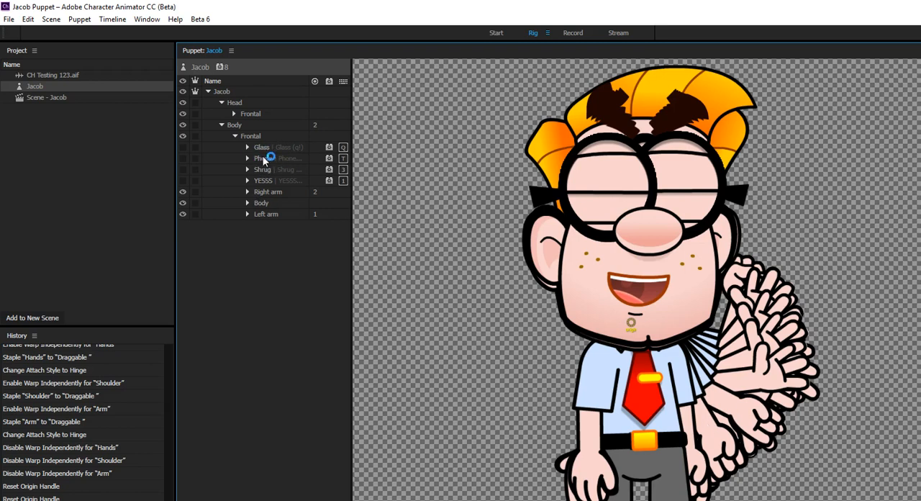
Expand Phone and Hold phone to reveal the Press folder, then select Press
{"action": "left_click", "coordinate": [248, 158]}
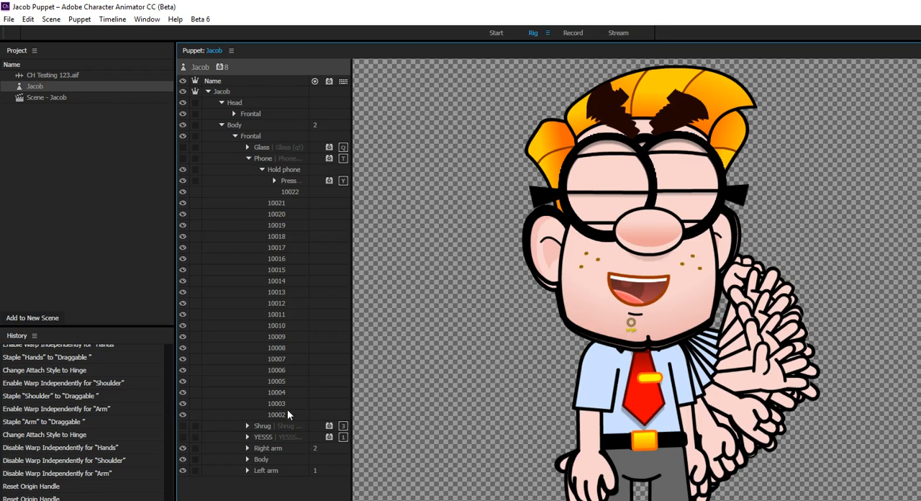
{"action": "mouse_move", "coordinate": [317, 165]}
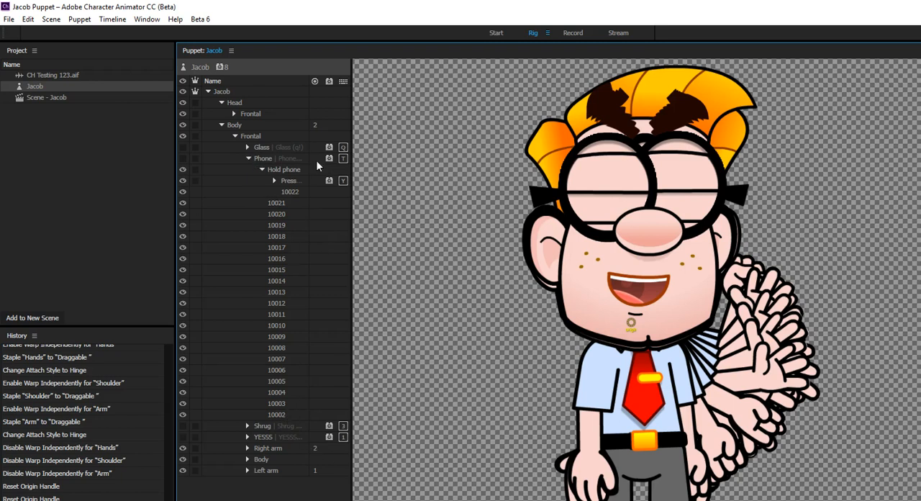
{"action": "mouse_move", "coordinate": [283, 416]}
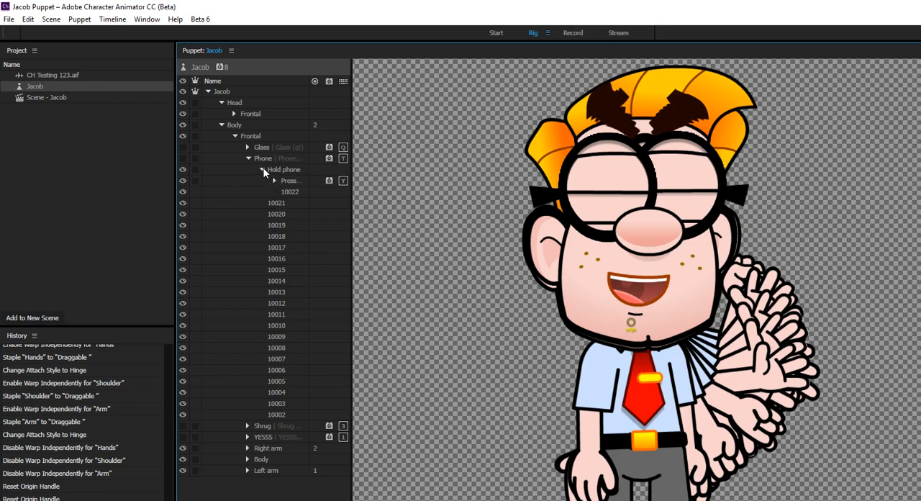
{"action": "left_click", "coordinate": [261, 170]}
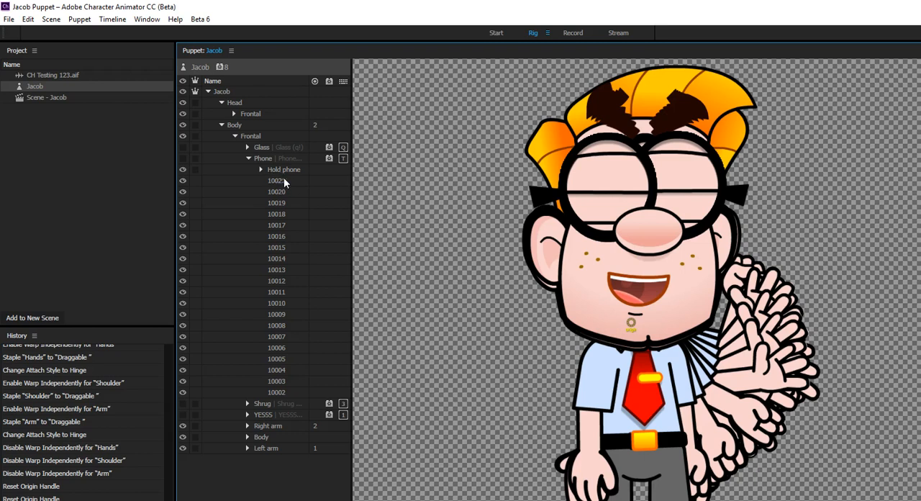
{"action": "mouse_move", "coordinate": [265, 173]}
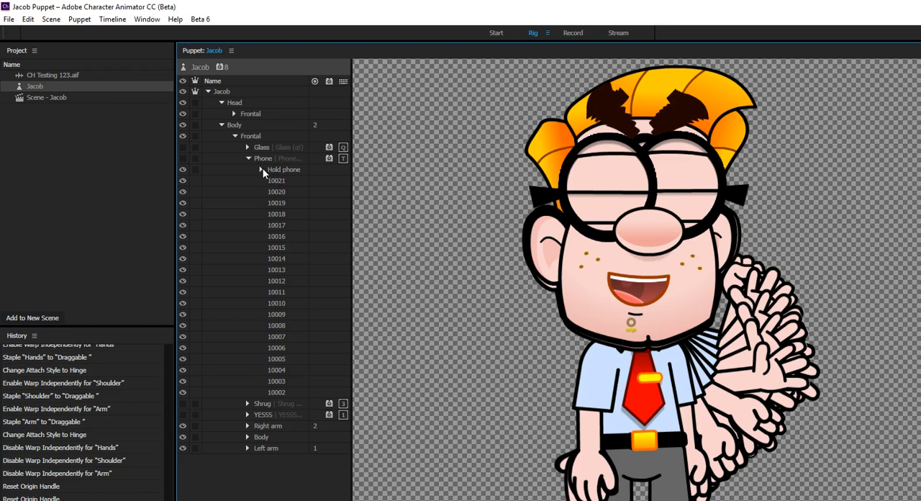
{"action": "left_click", "coordinate": [265, 170]}
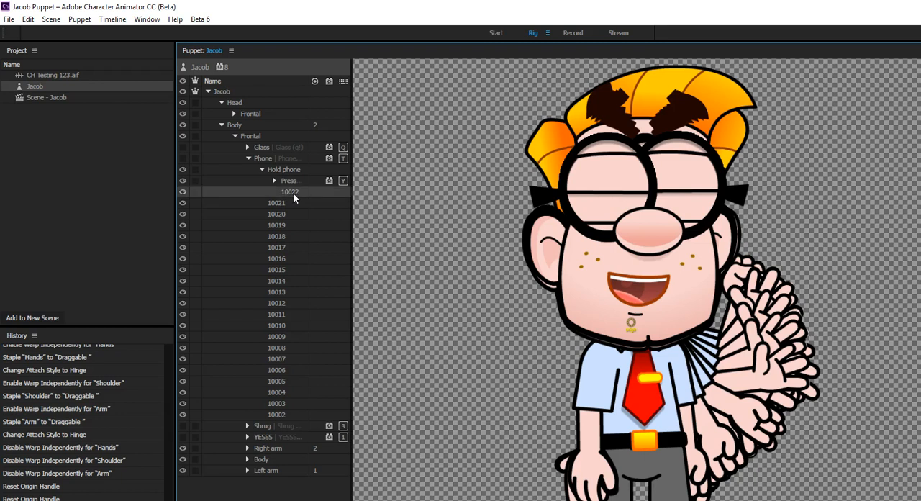
{"action": "left_click", "coordinate": [291, 191]}
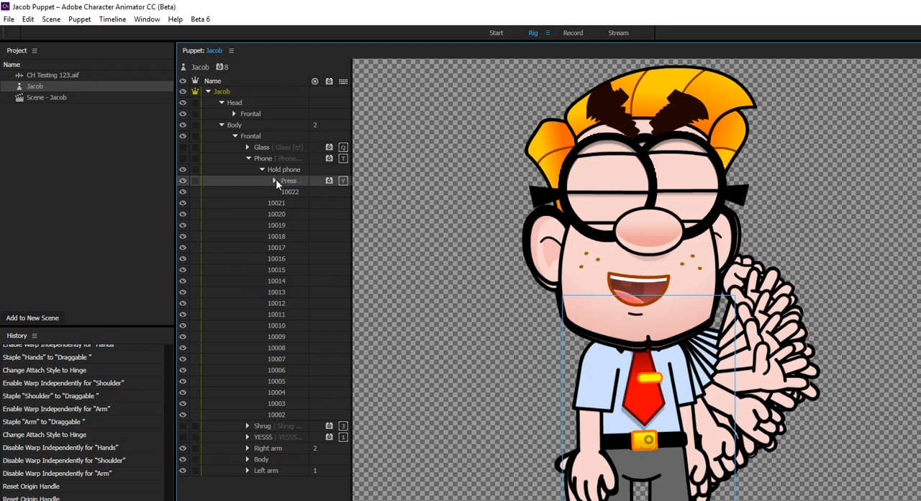
Expand Press and the Tap folder inside it to show their numbered frames
{"action": "left_click", "coordinate": [274, 181]}
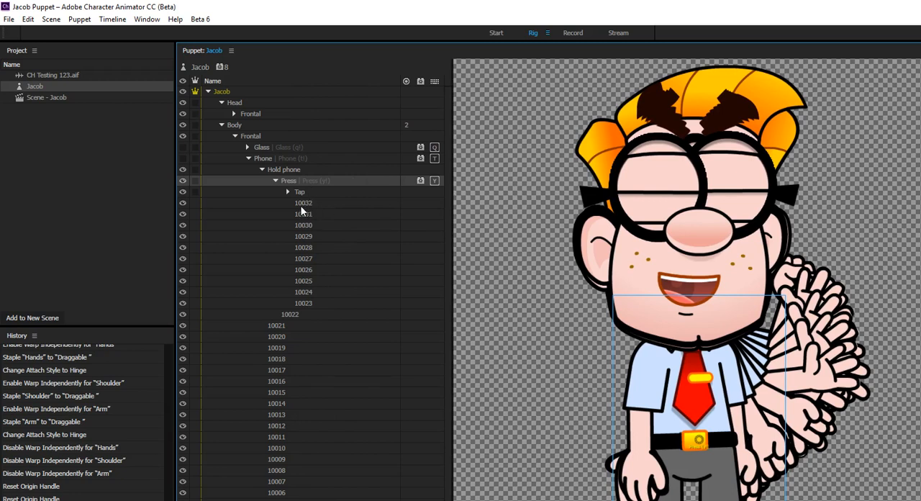
{"action": "mouse_move", "coordinate": [288, 194]}
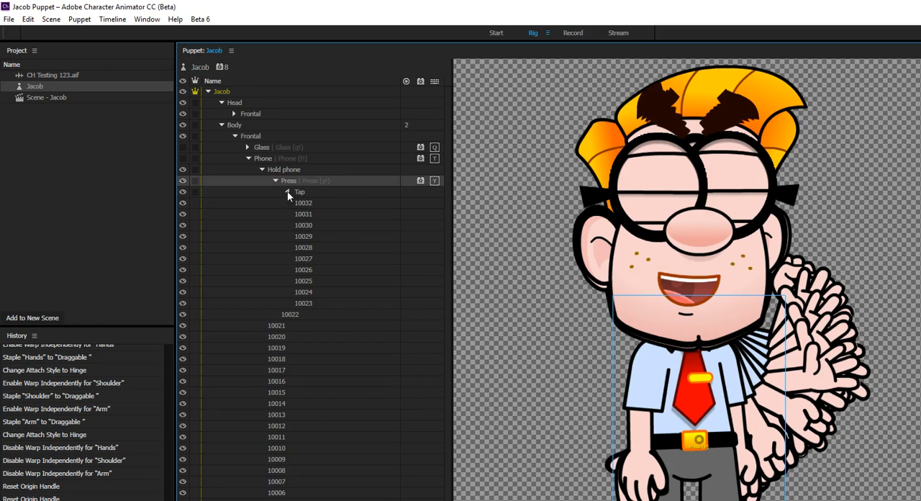
{"action": "left_click", "coordinate": [288, 193]}
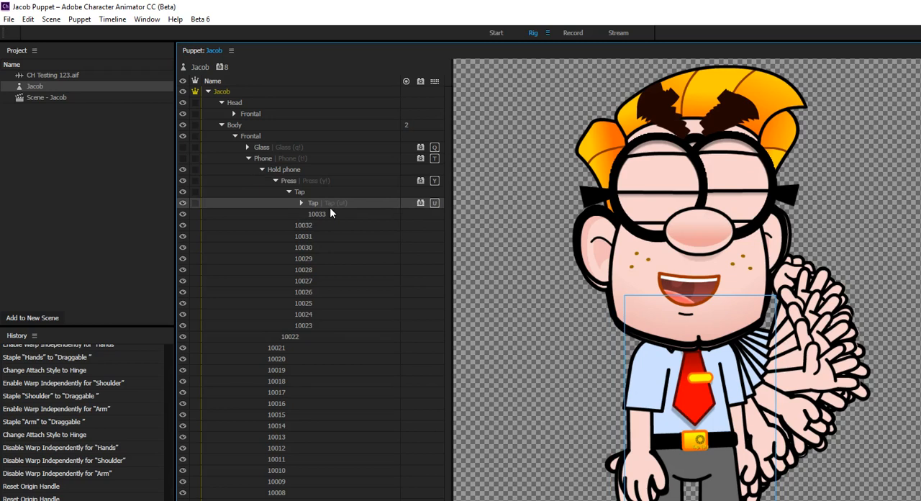
{"action": "mouse_move", "coordinate": [314, 190]}
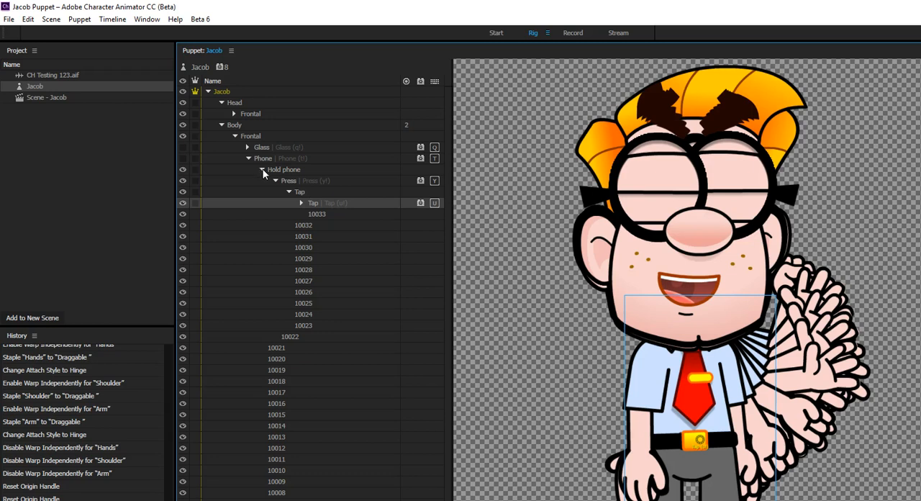
Tidy the Hold phone and Tap nesting, then open Scene - Jacob in Record mode
{"action": "left_click", "coordinate": [261, 170]}
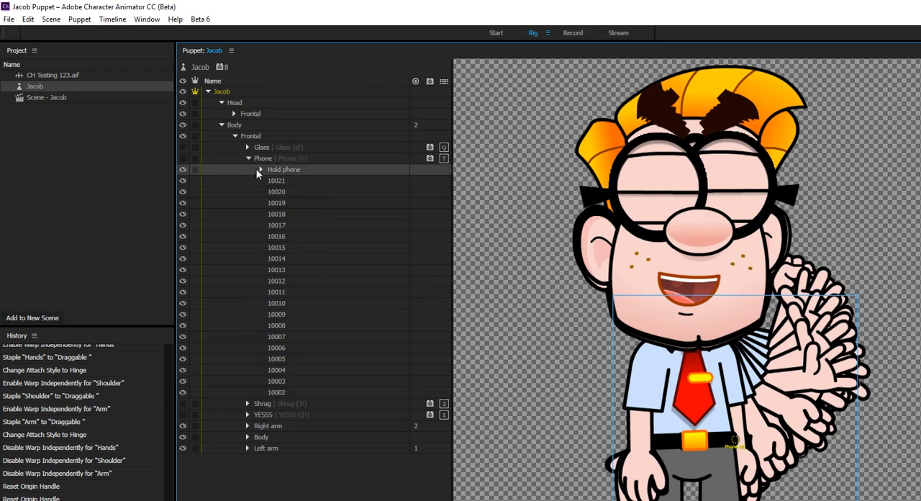
{"action": "left_click", "coordinate": [261, 170]}
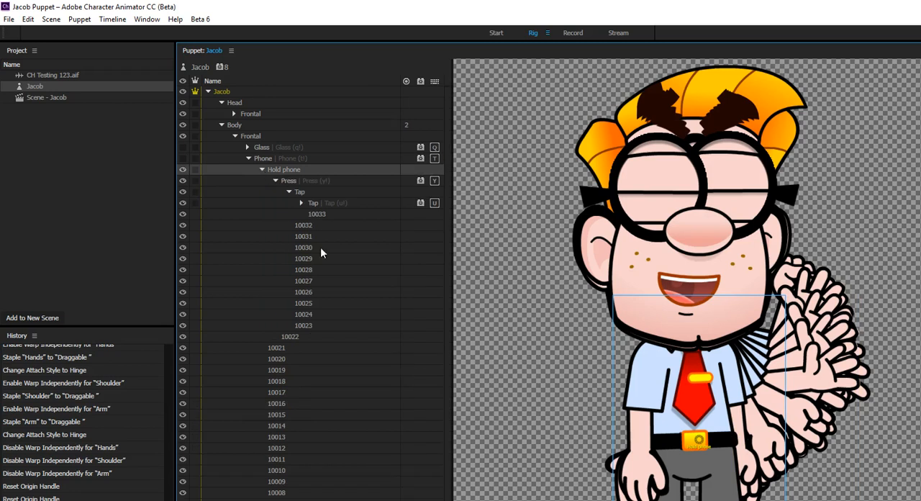
{"action": "left_click", "coordinate": [301, 201]}
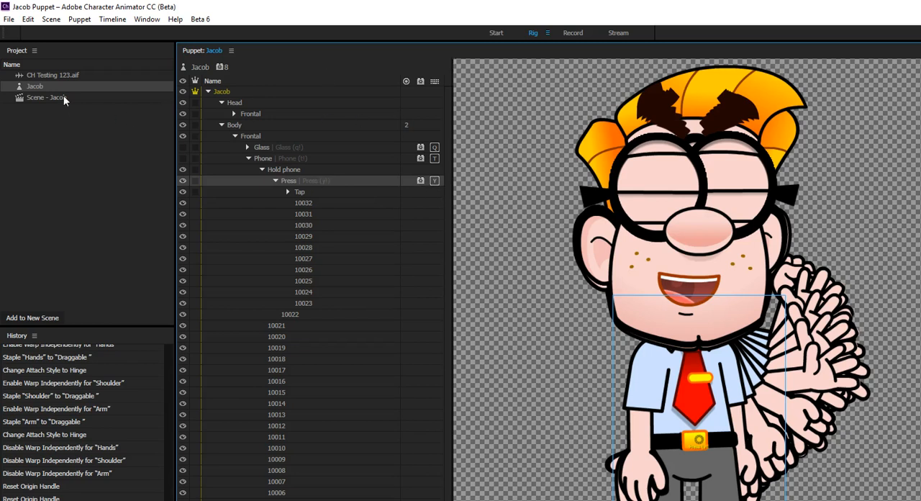
{"action": "left_click", "coordinate": [46, 97]}
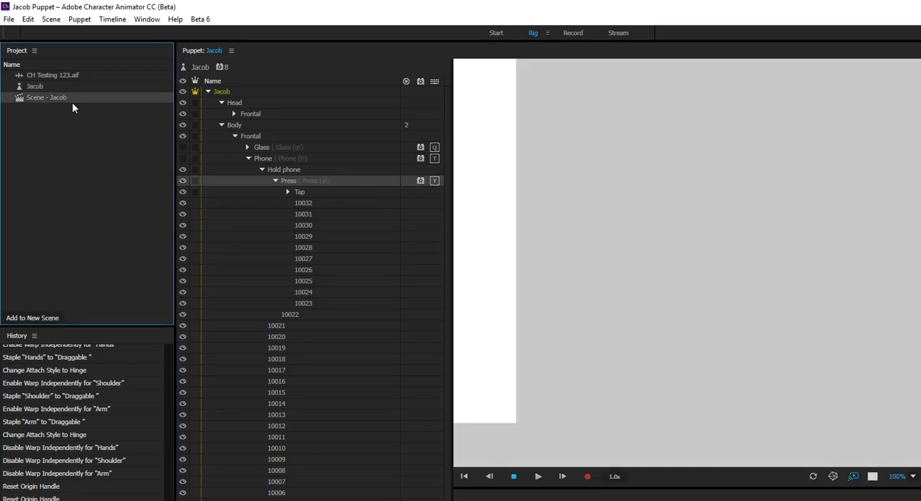
{"action": "left_click", "coordinate": [573, 32]}
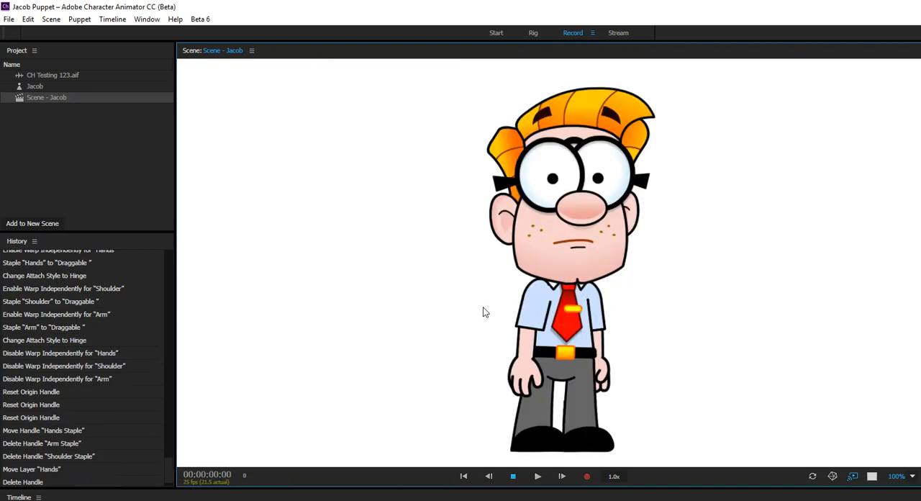